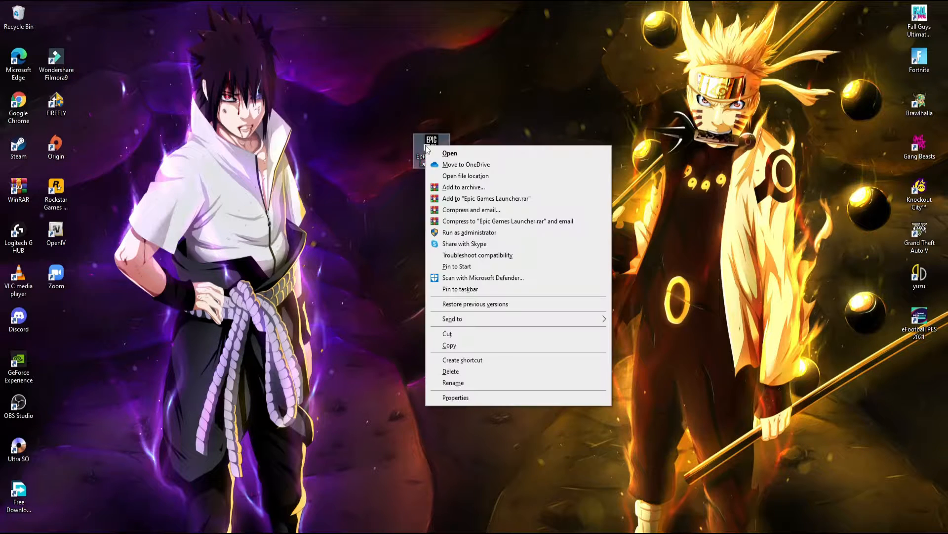
Step: Launch the Epic Games Launcher and scroll the Store's Discover page to the Free Games section
left_click(451, 152)
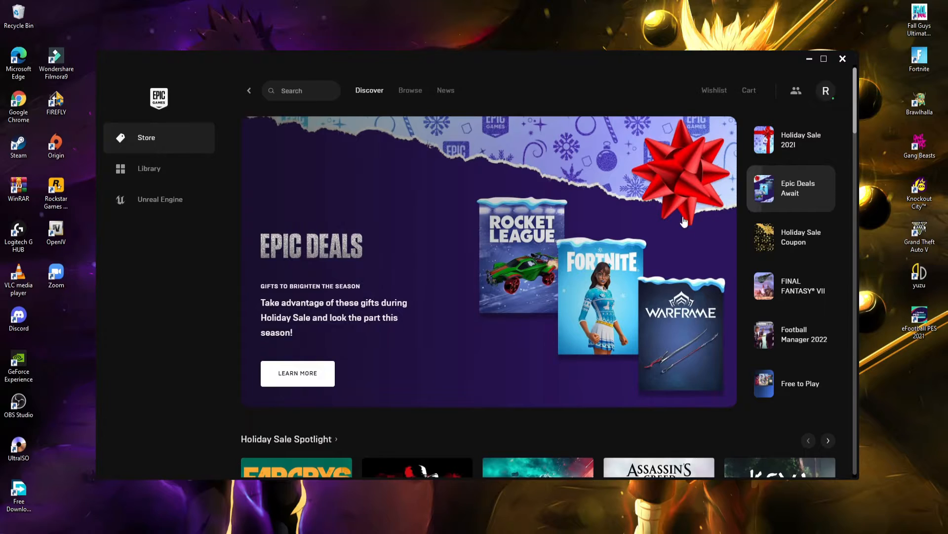
scroll("down", 3)
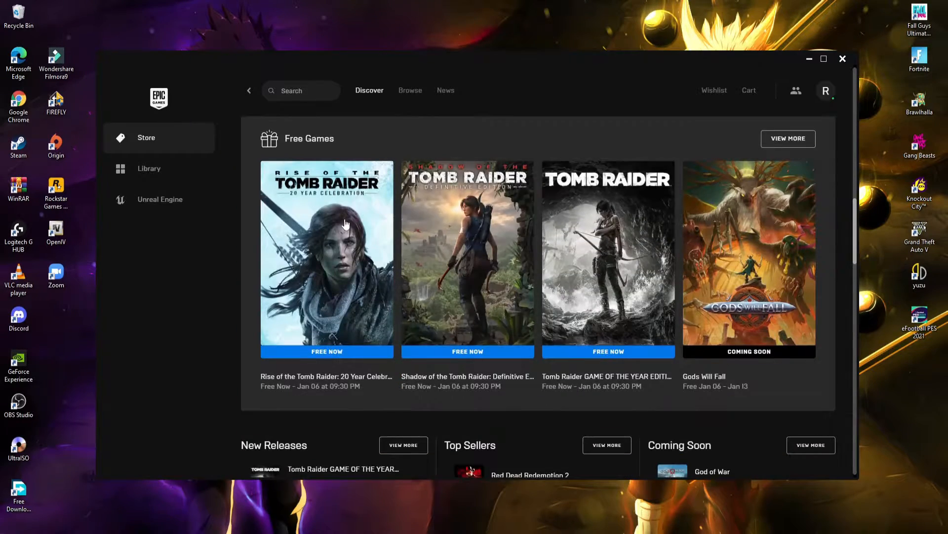
mouse_move(378, 292)
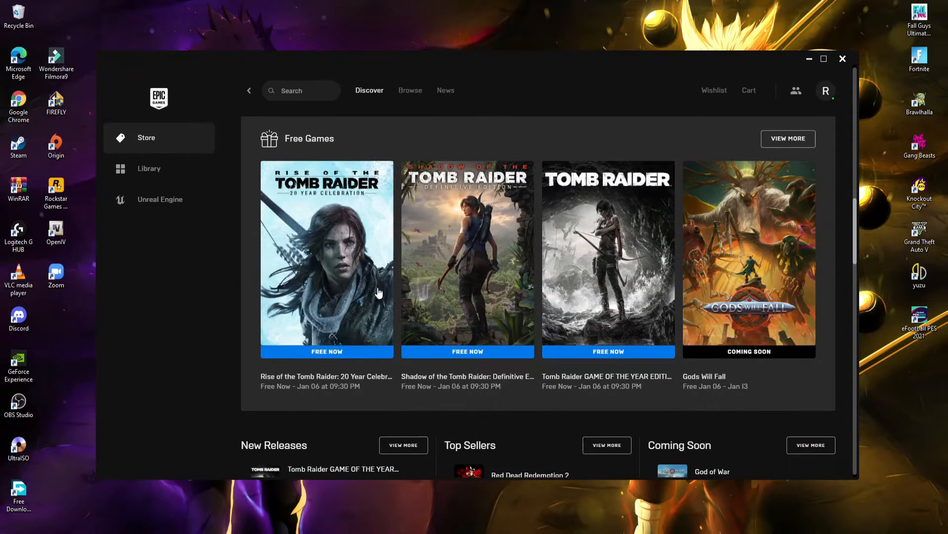
mouse_move(512, 365)
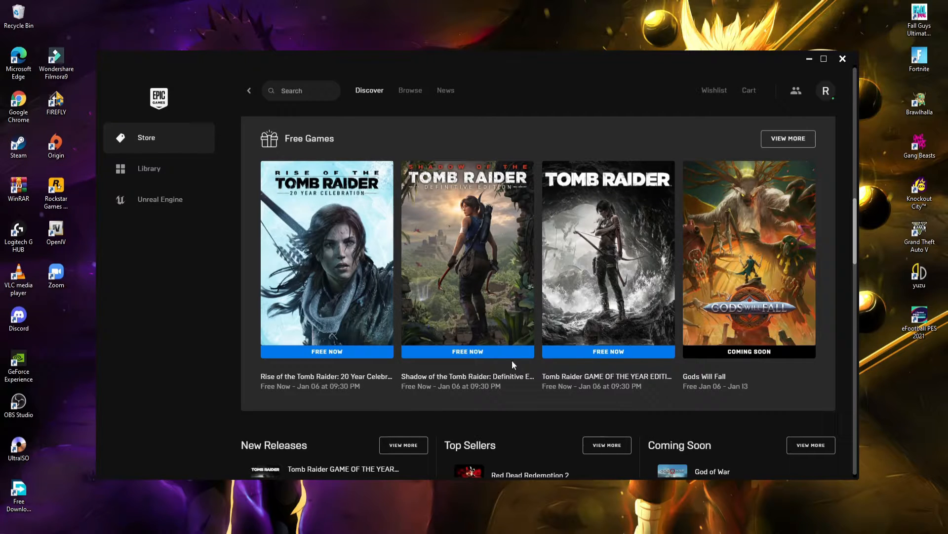
mouse_move(227, 348)
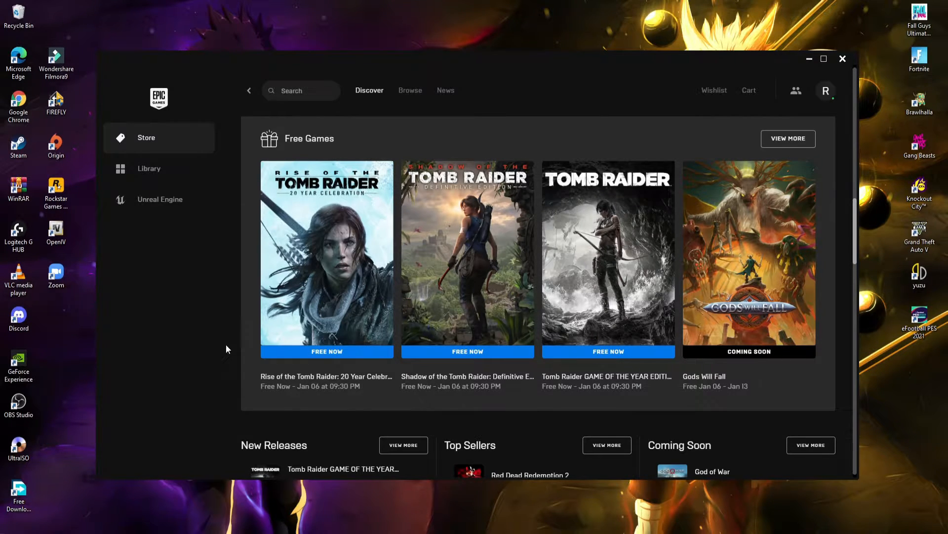
mouse_move(623, 270)
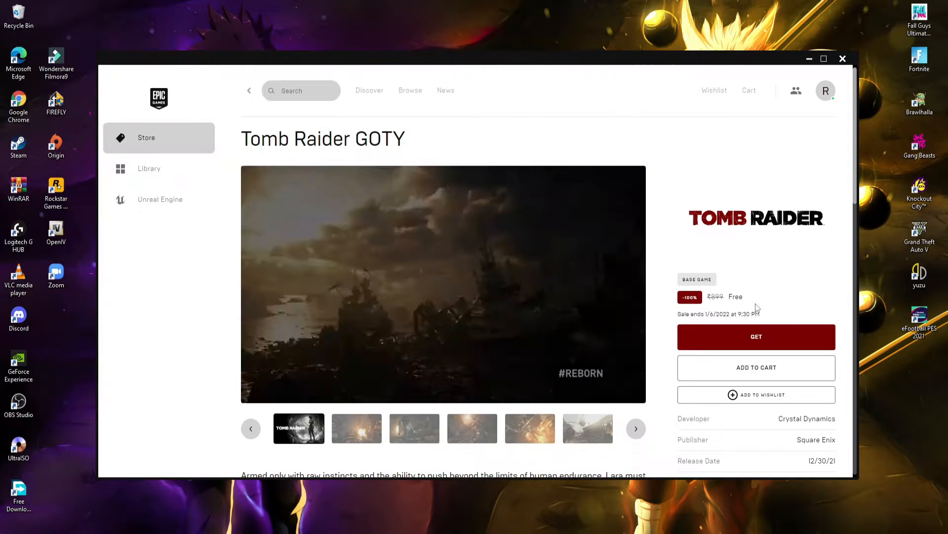
Step: Get Tomb Raider GAME OF THE YEAR EDITION from its store page, reaching the ₹0.00 checkout
double_click(736, 296)
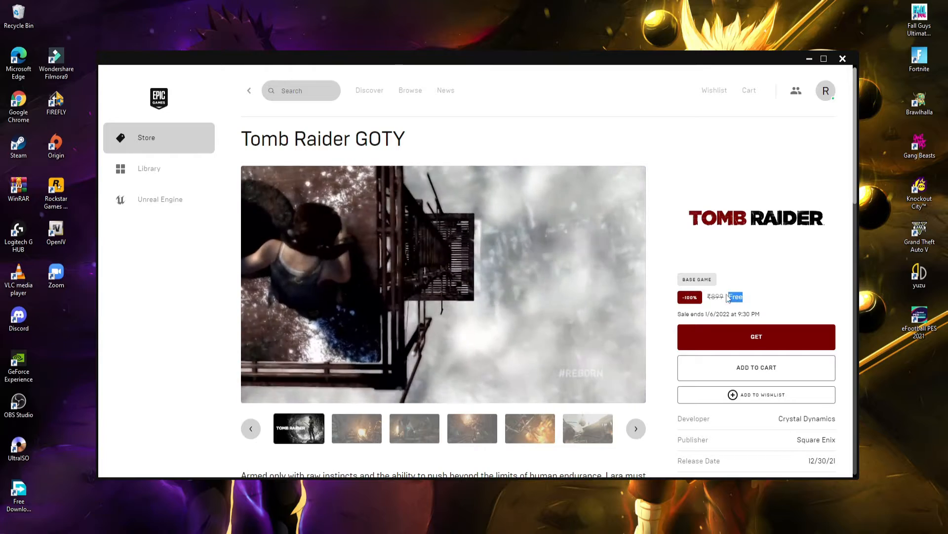
scroll("down", 3)
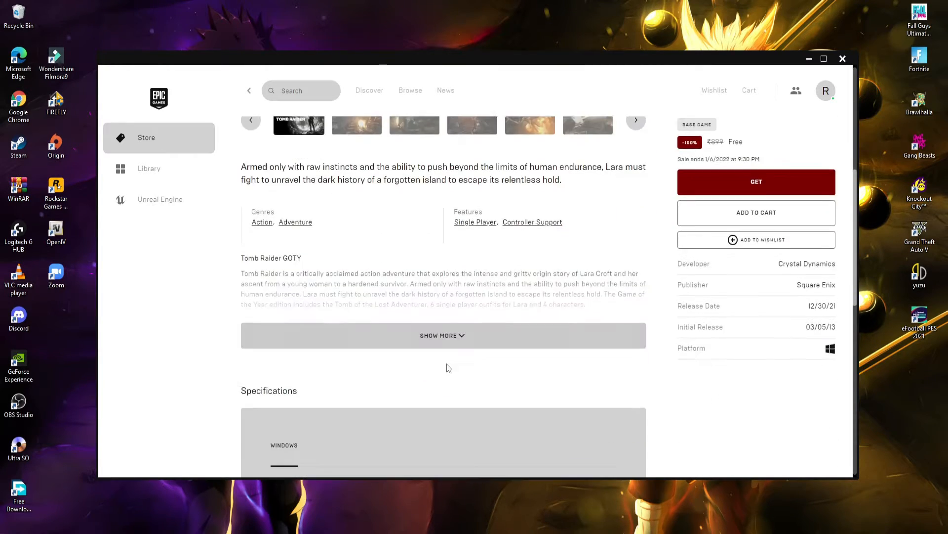
scroll("up", 3)
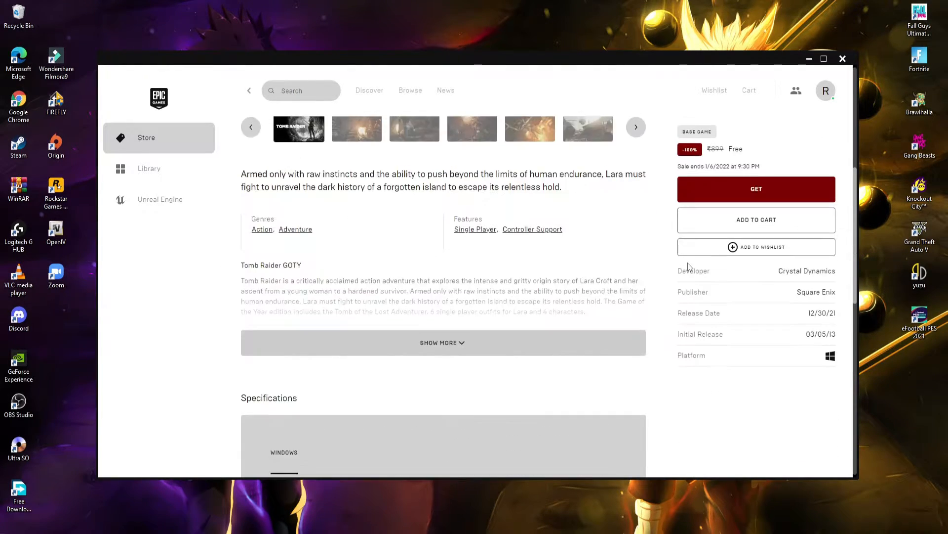
left_click(756, 188)
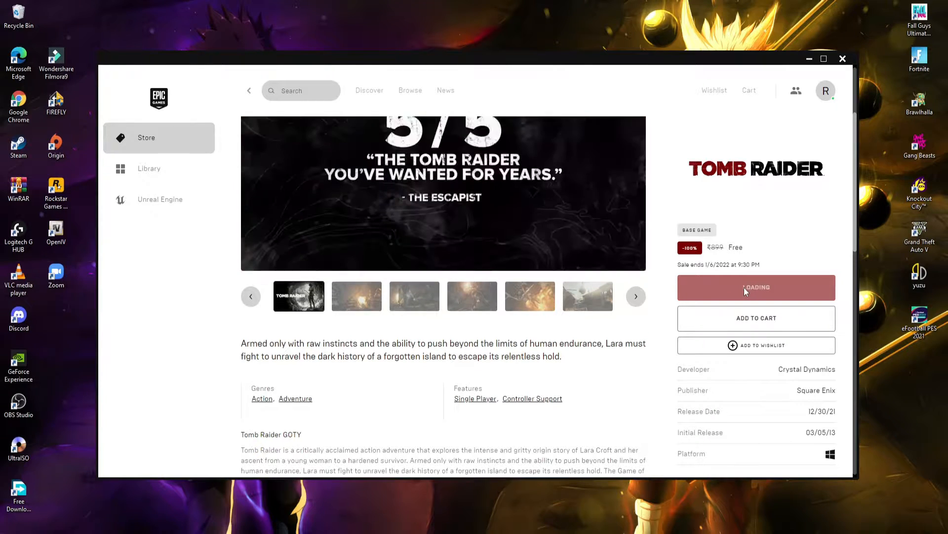
left_click(755, 287)
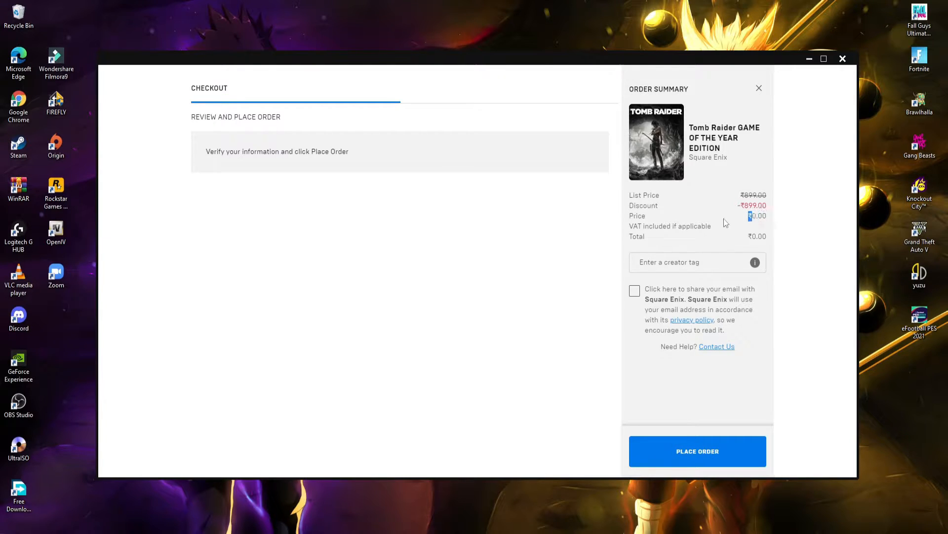
Step: Place the free order with creator tag ALEX8 and Square Enix email sharing, then return to Free Games
type("A")
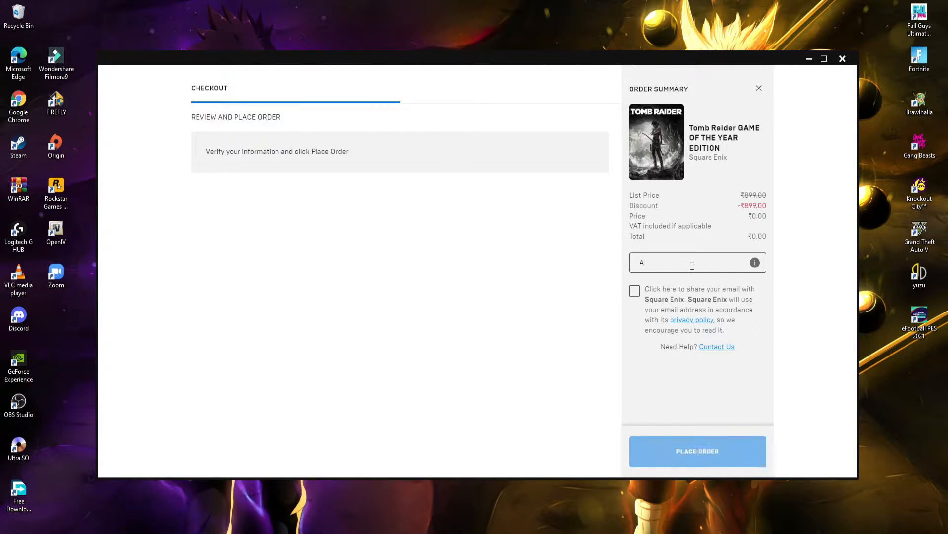
type("LEX8")
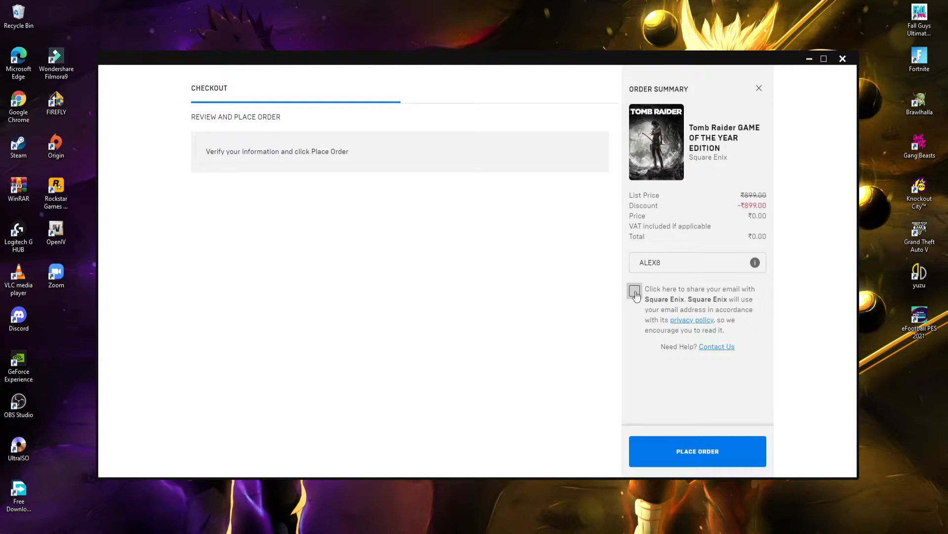
left_click(634, 291)
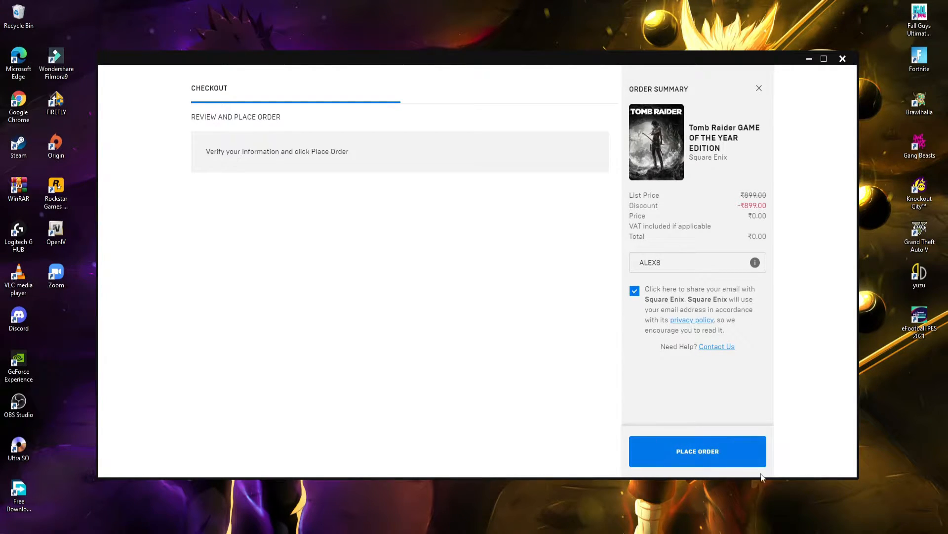
left_click(697, 450)
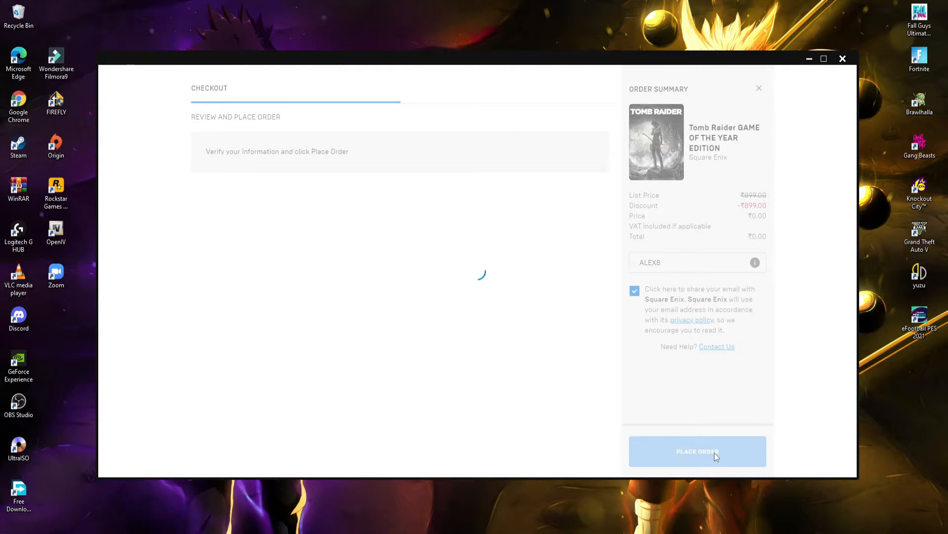
left_click(698, 450)
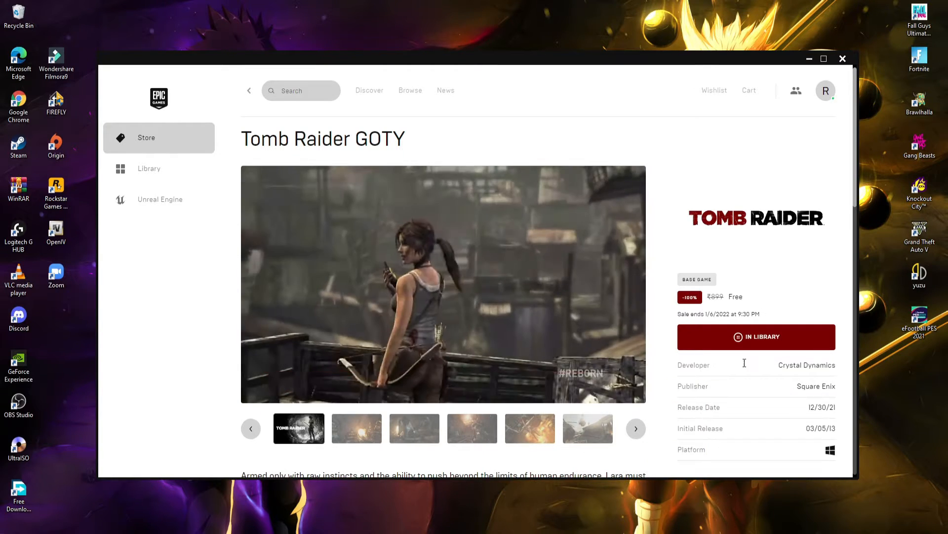
left_click(443, 285)
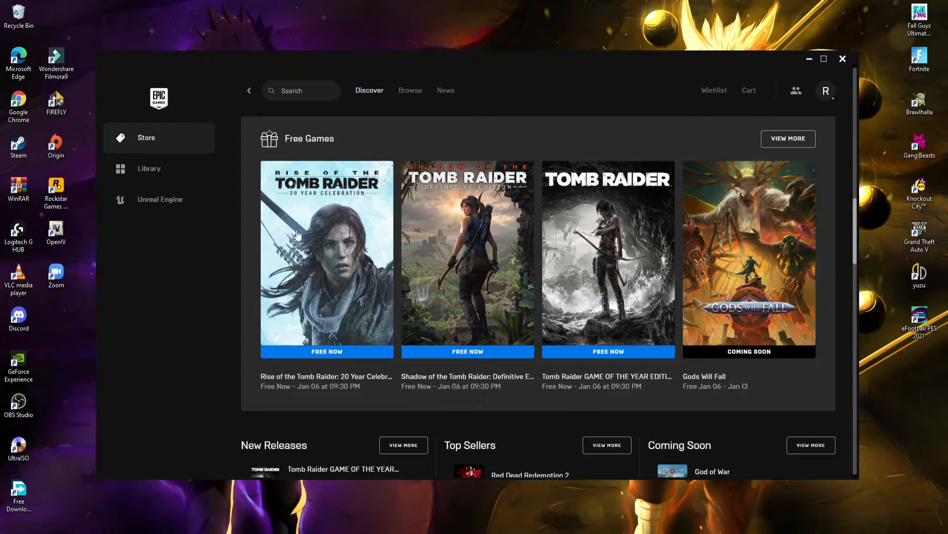
mouse_move(304, 265)
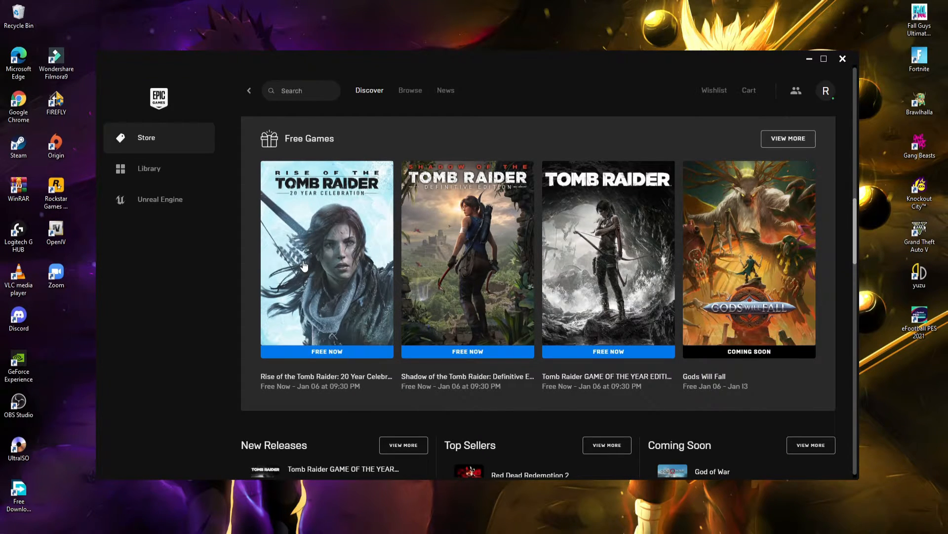
Step: Open the Rise of the Tomb Raider: 20 Year Celebration store page and look through it
left_click(327, 257)
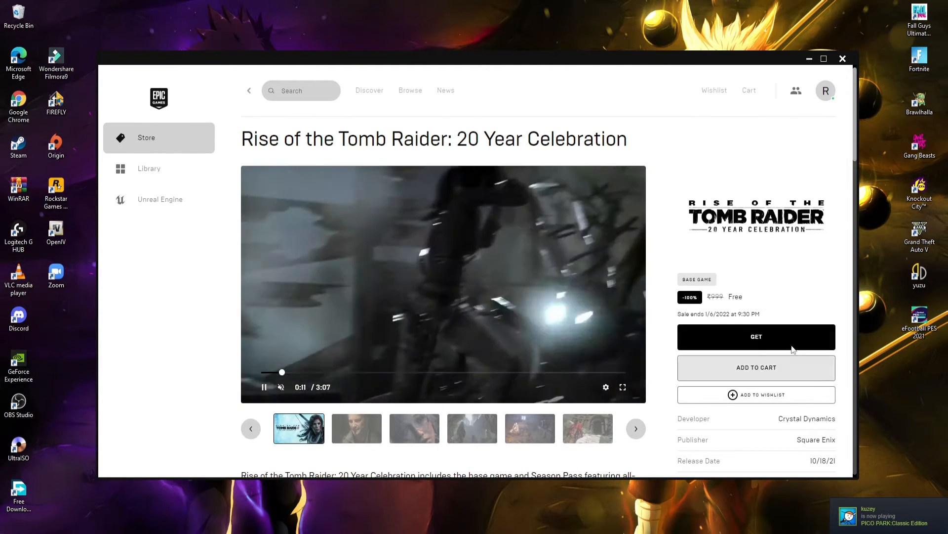
scroll("down", 3)
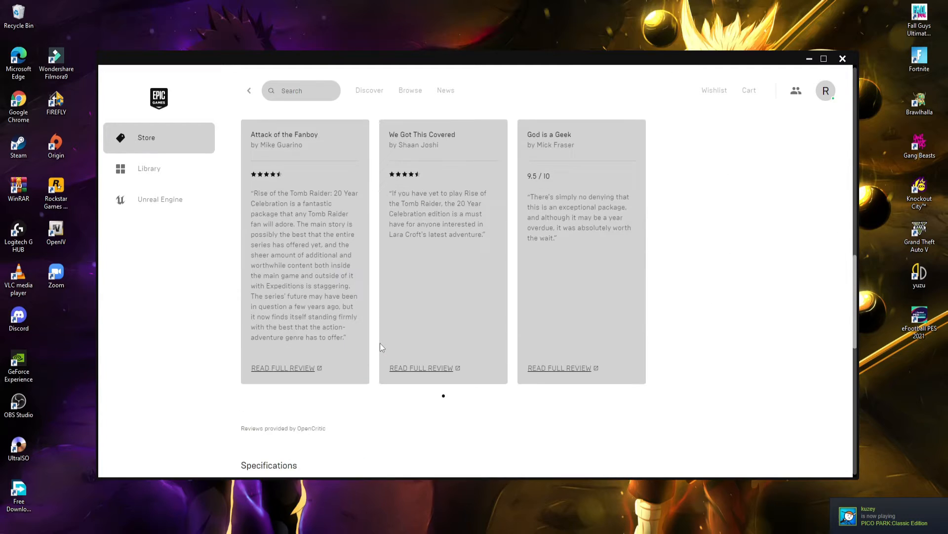
scroll("down", 3)
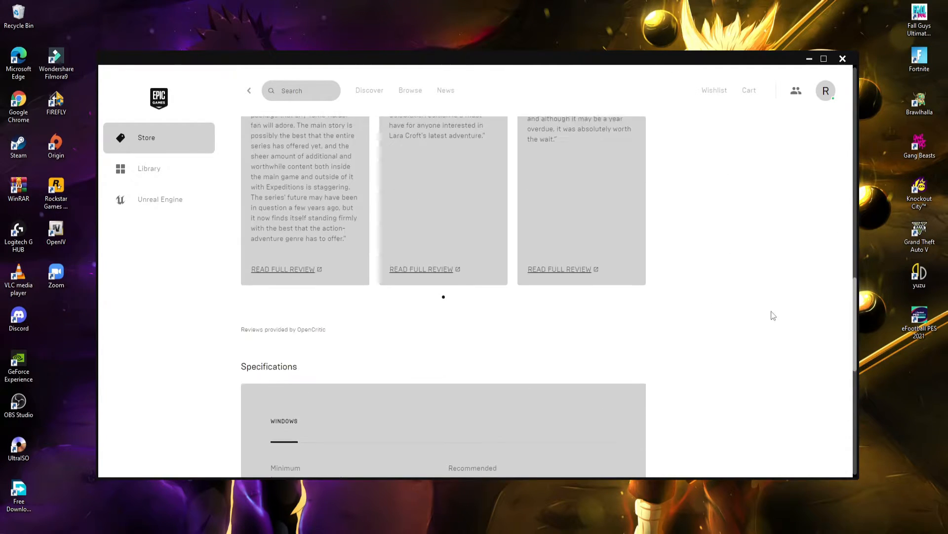
scroll("up", 3)
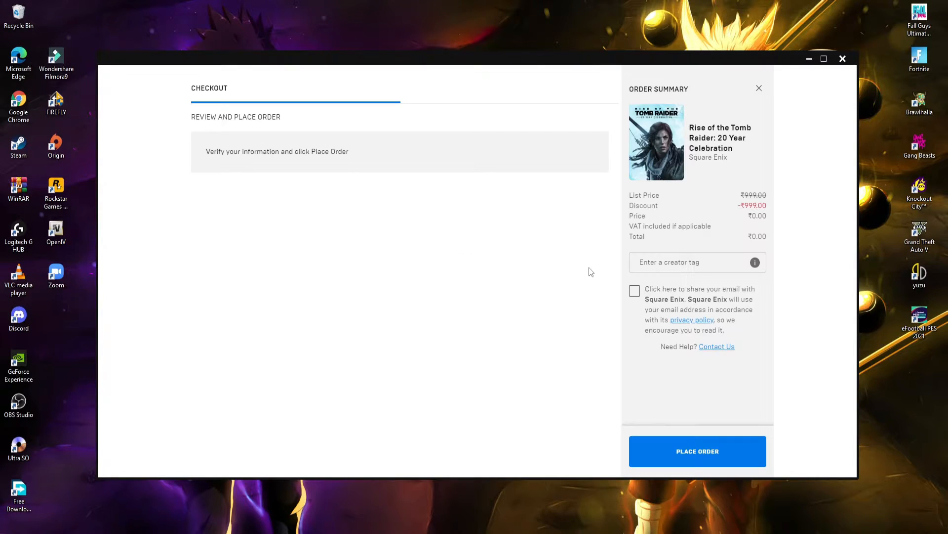
mouse_move(751, 238)
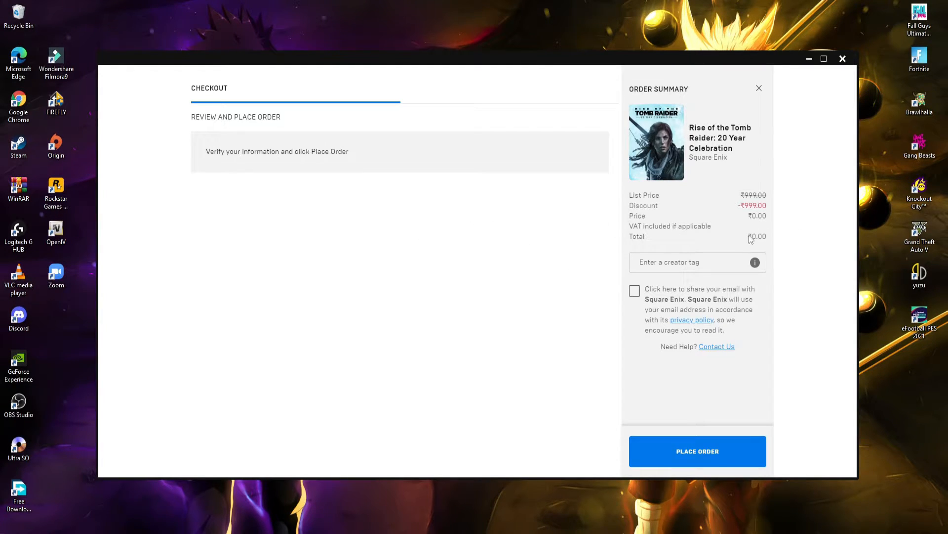
mouse_move(719, 241)
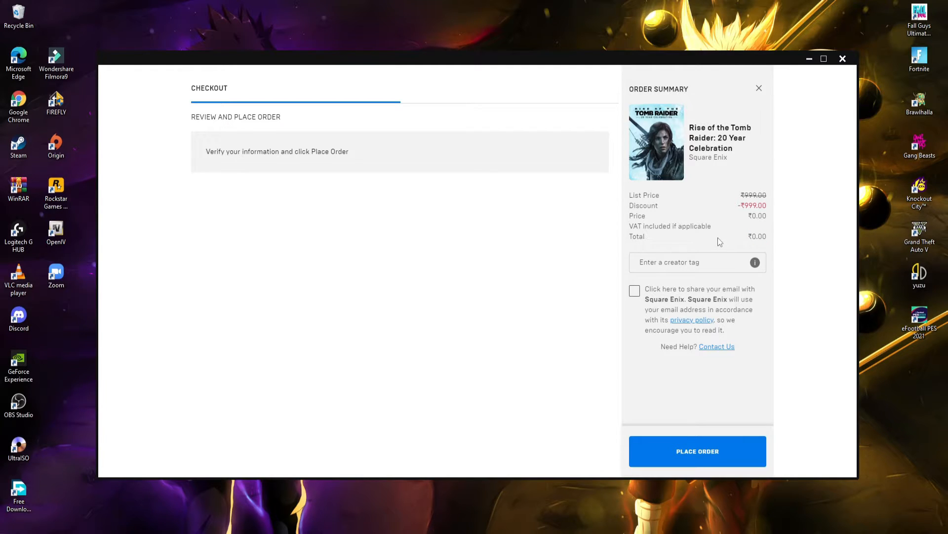
Step: Place the free order for Rise of the Tomb Raider with creator tag ALEX8 and Square Enix email sharing
type("ALEX8")
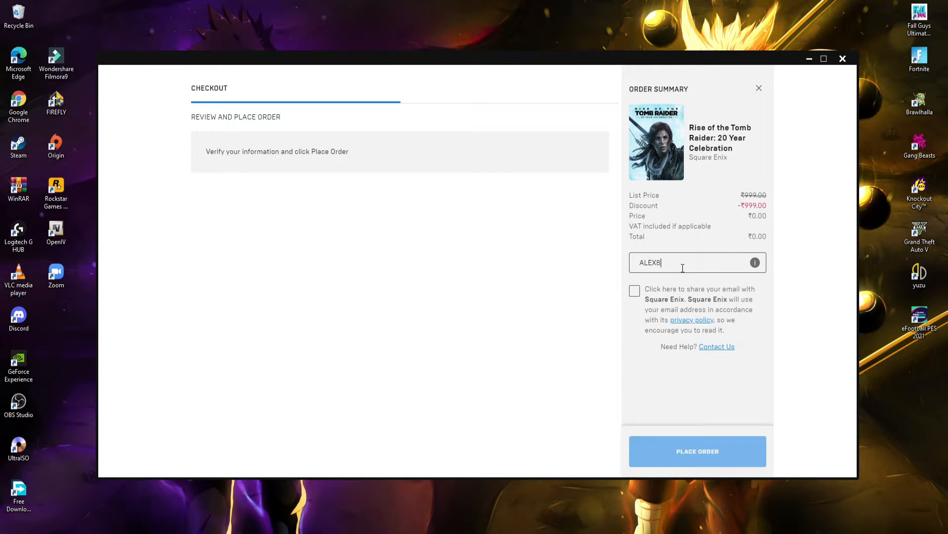
left_click(634, 291)
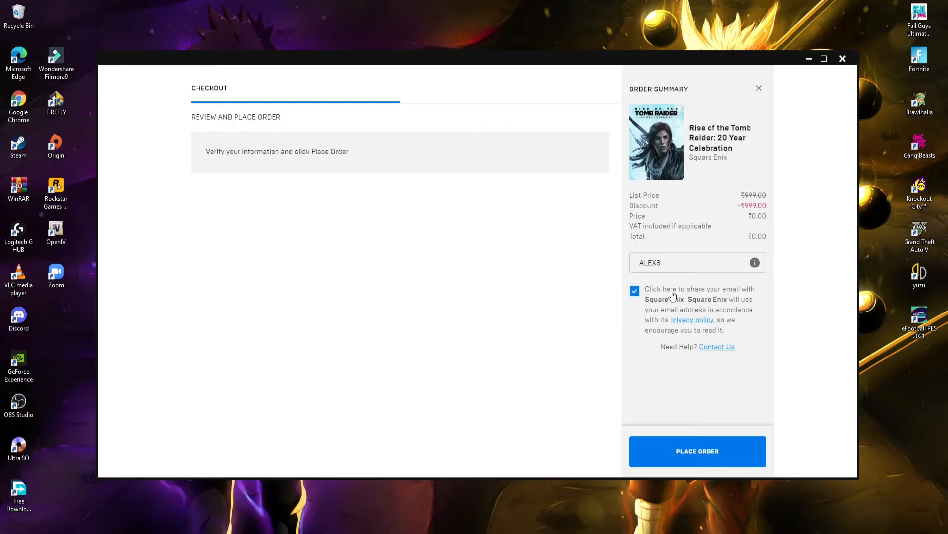
mouse_move(749, 463)
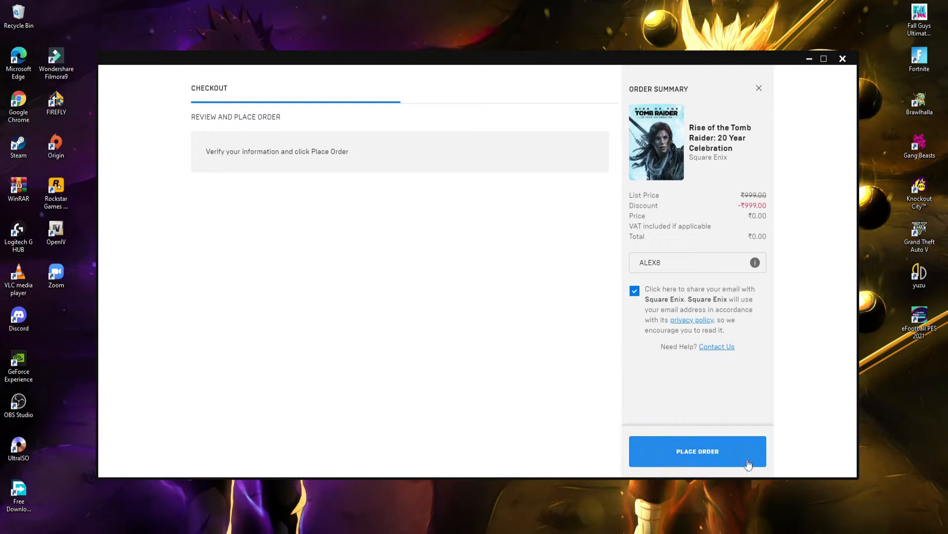
left_click(697, 451)
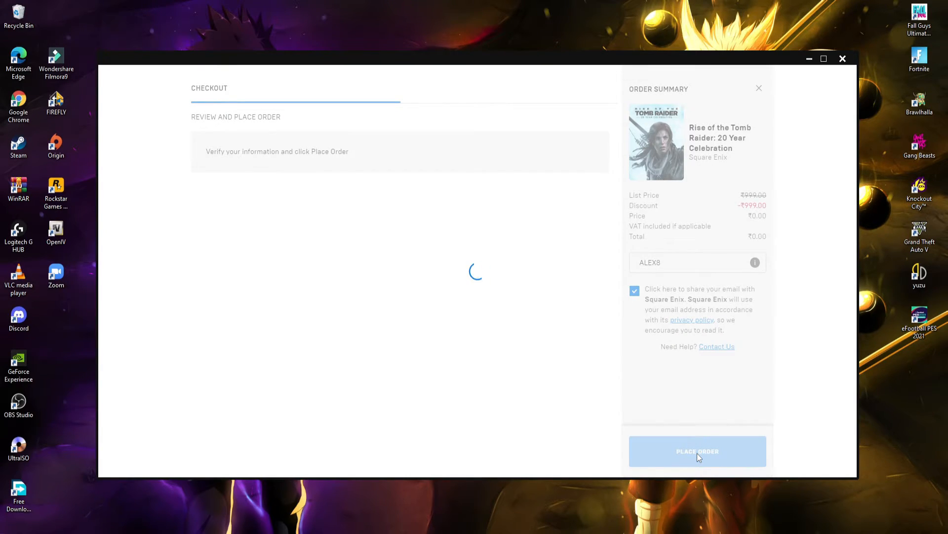
left_click(697, 450)
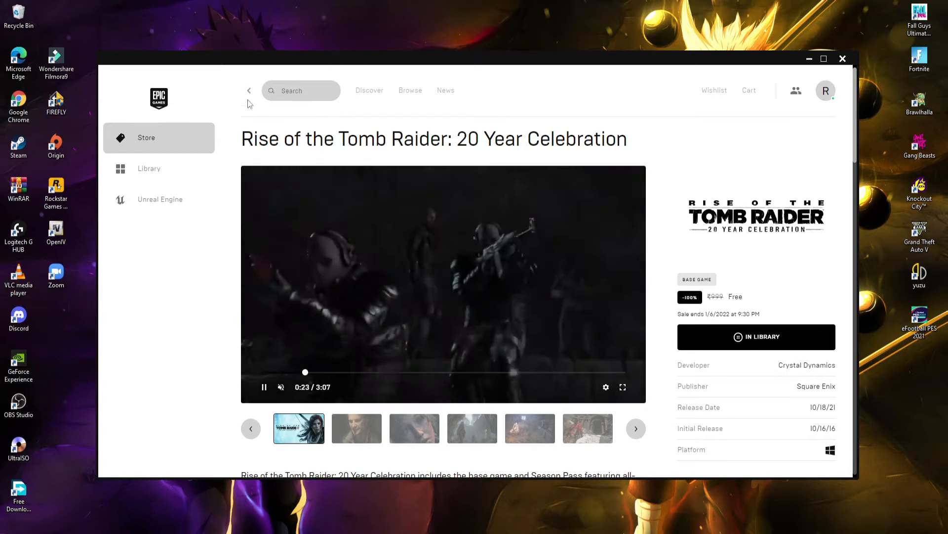
mouse_move(249, 90)
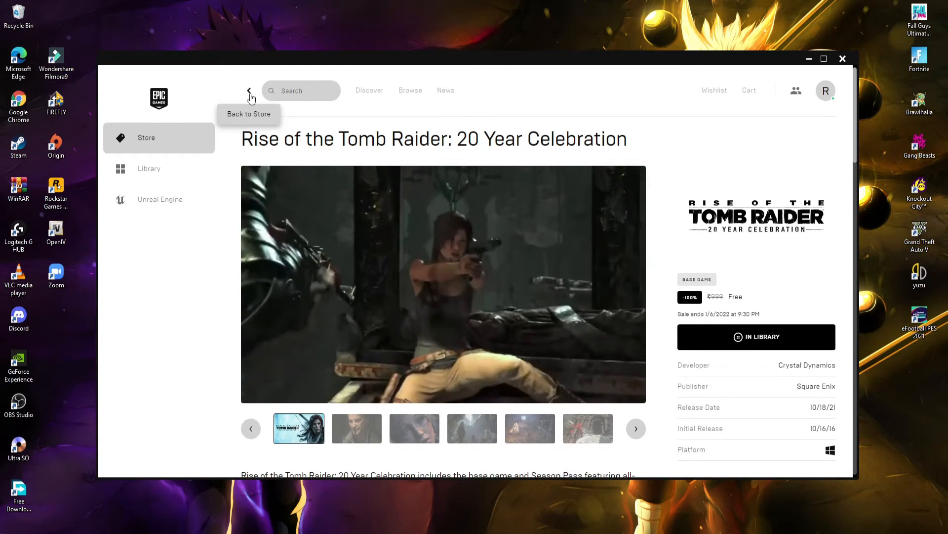
Step: Return to Free Games and get Shadow of the Tomb Raider: Definitive Edition, reaching its ₹0.00 checkout
left_click(249, 90)
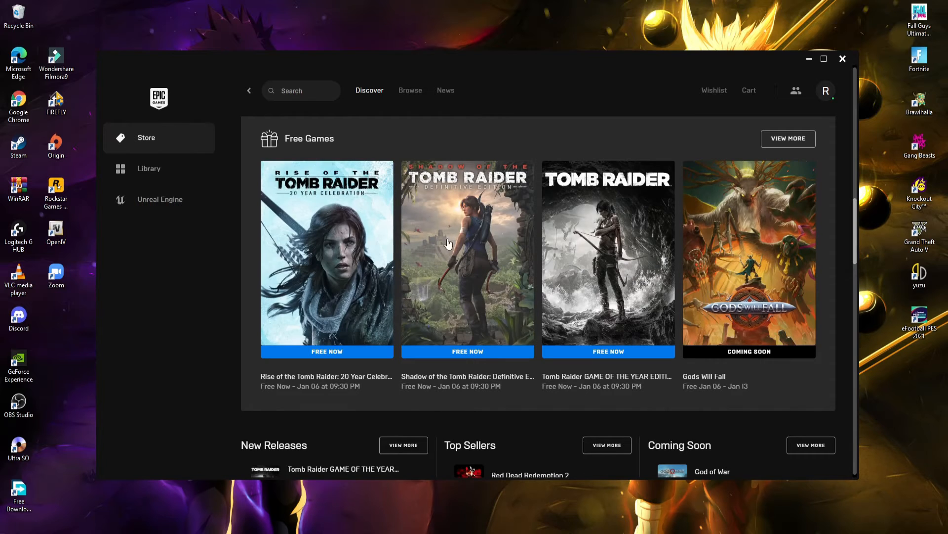
mouse_move(473, 285)
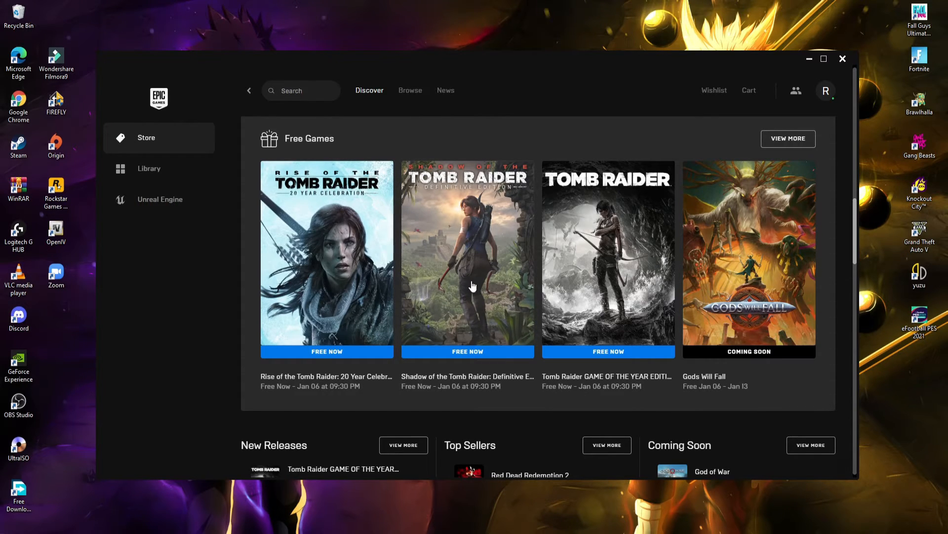
left_click(468, 255)
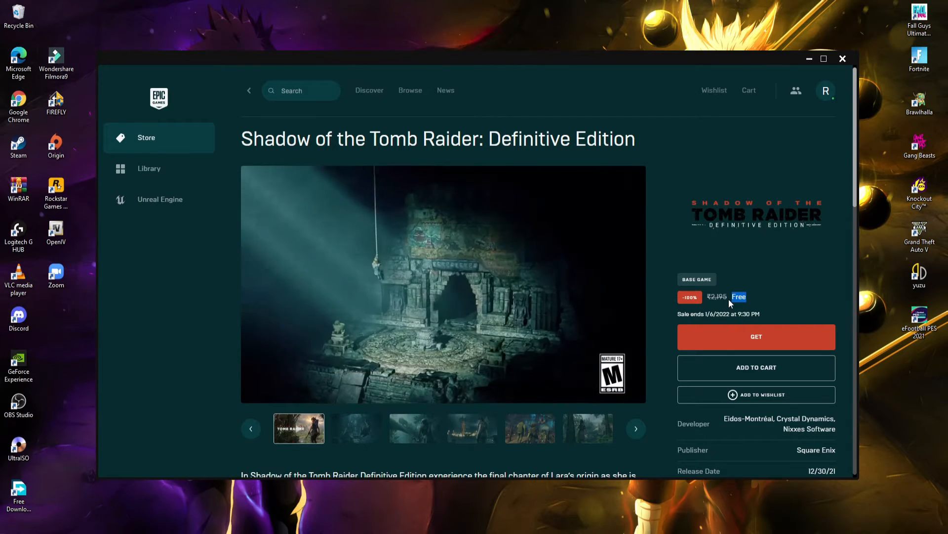
scroll("down", 3)
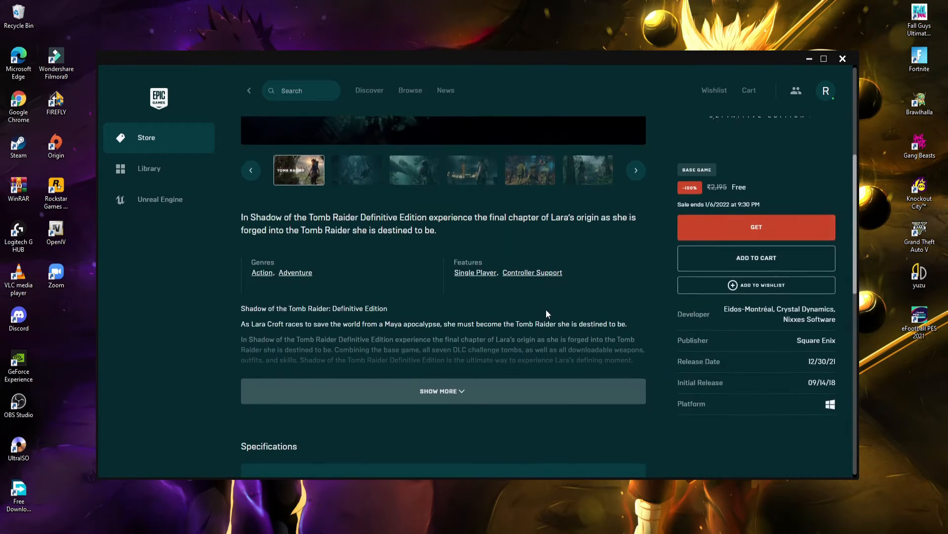
scroll("down", 3)
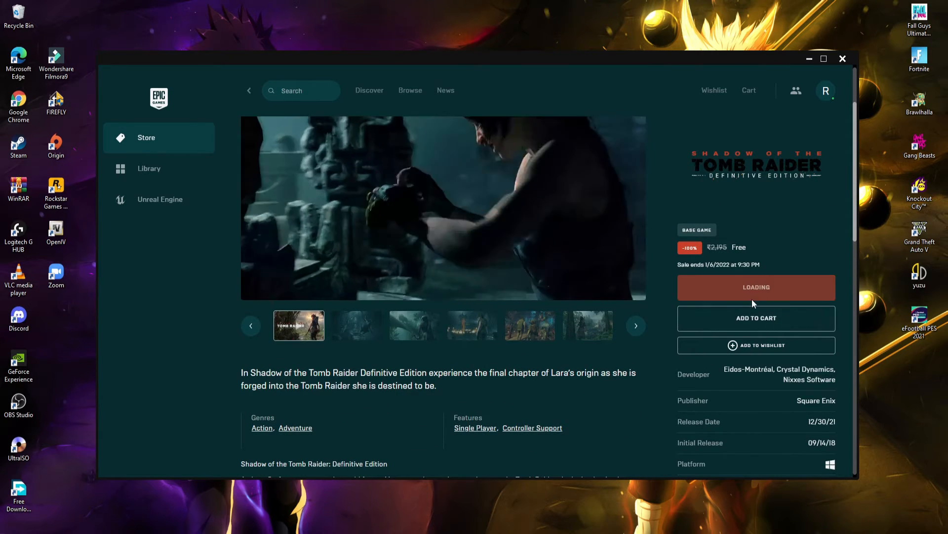
left_click(756, 287)
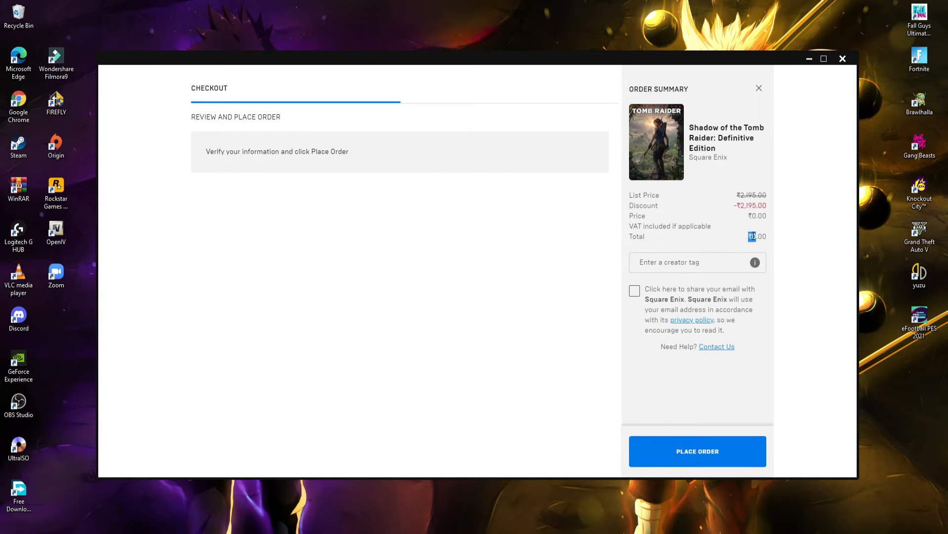
Step: Place the free order for Shadow of the Tomb Raider with the suggested ALEX8 creator tag and email sharing
left_click(690, 262)
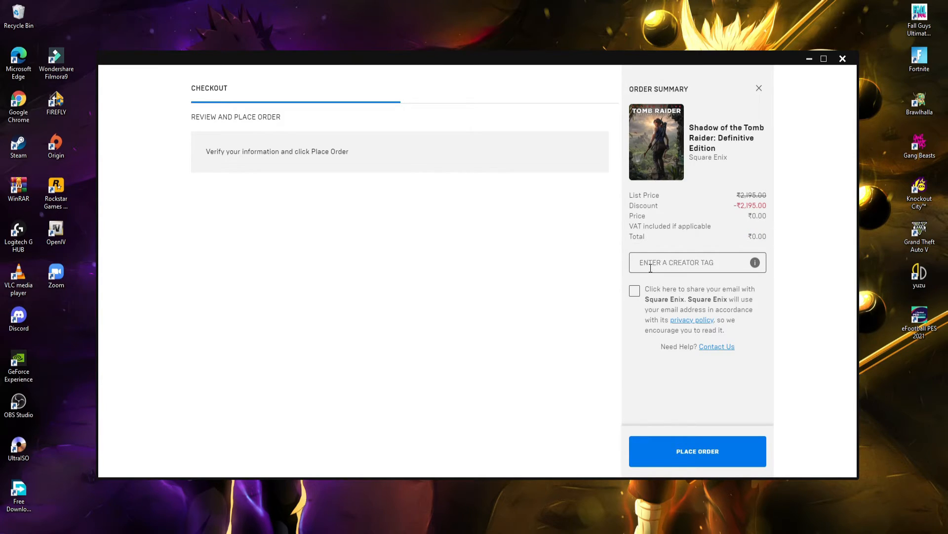
type("ALEX8")
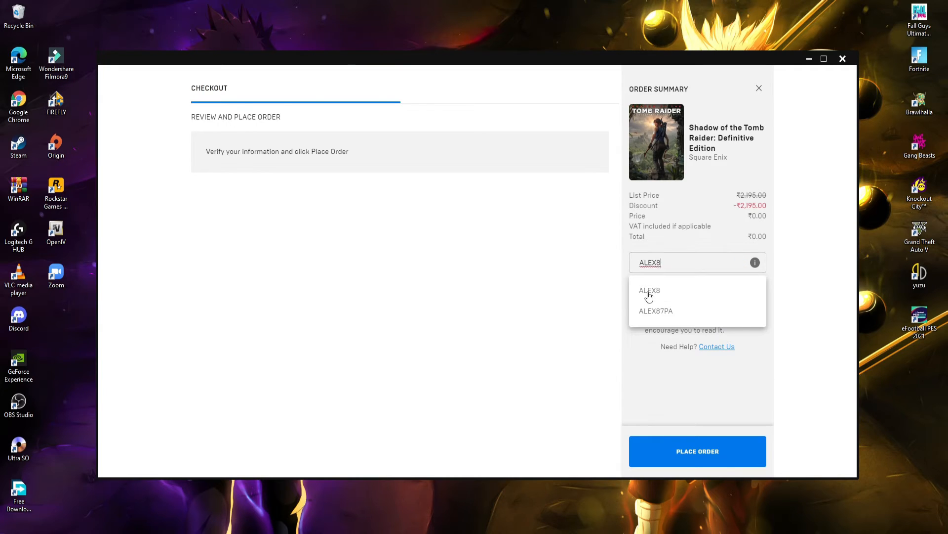
left_click(651, 289)
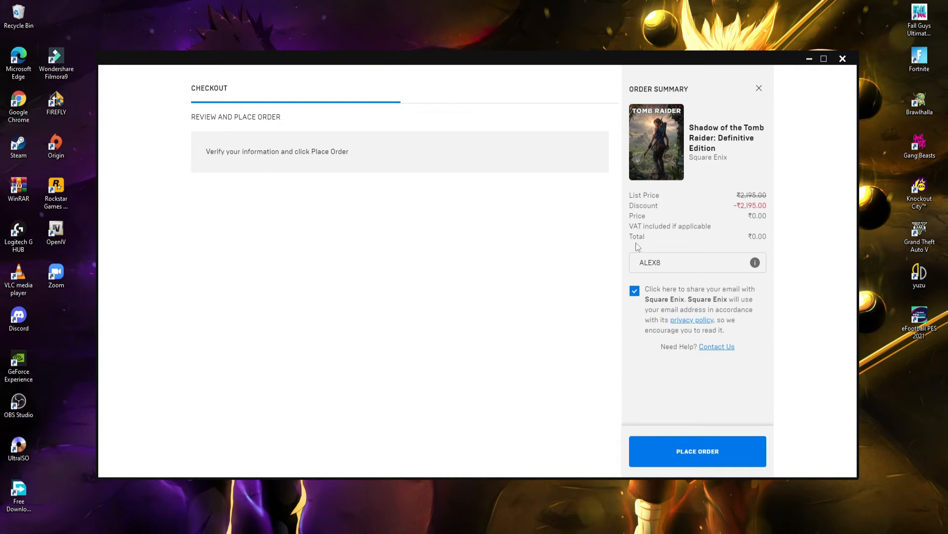
left_click(697, 450)
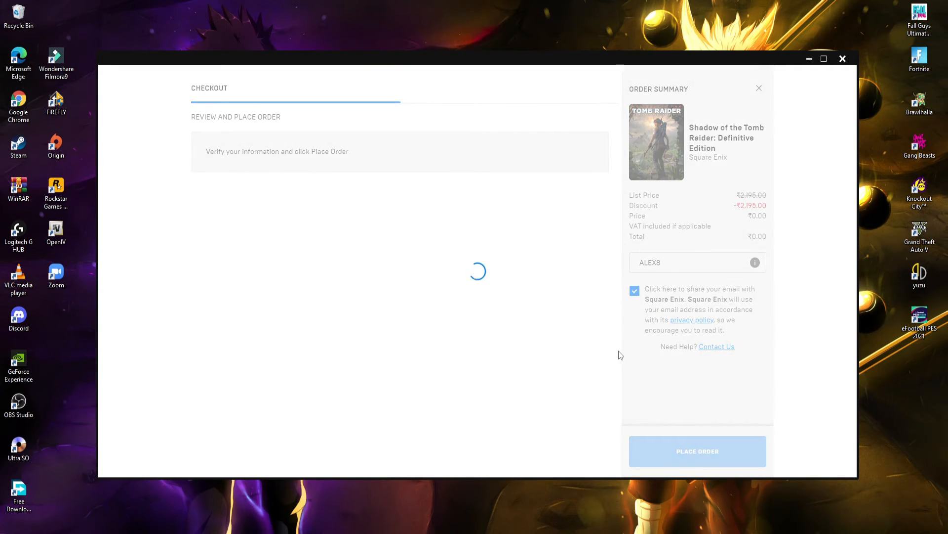
left_click(696, 450)
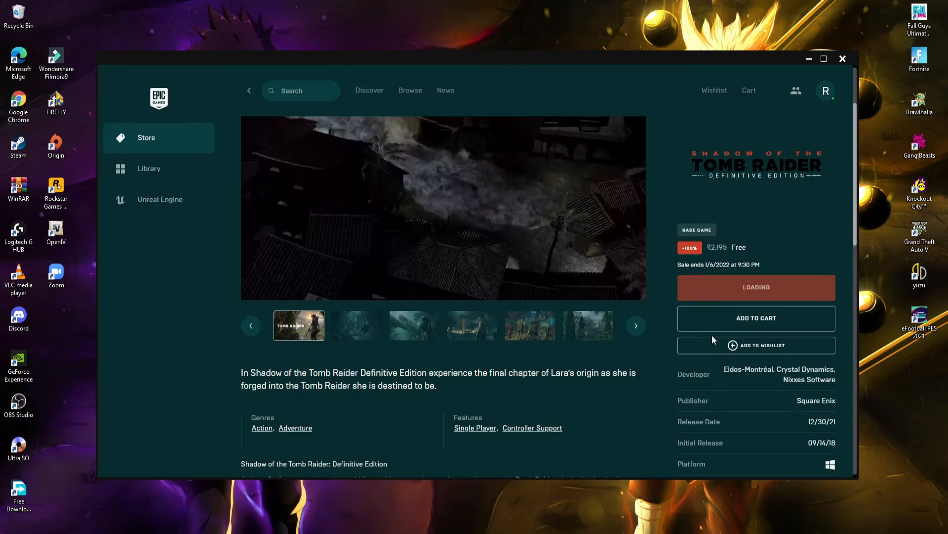
left_click(756, 286)
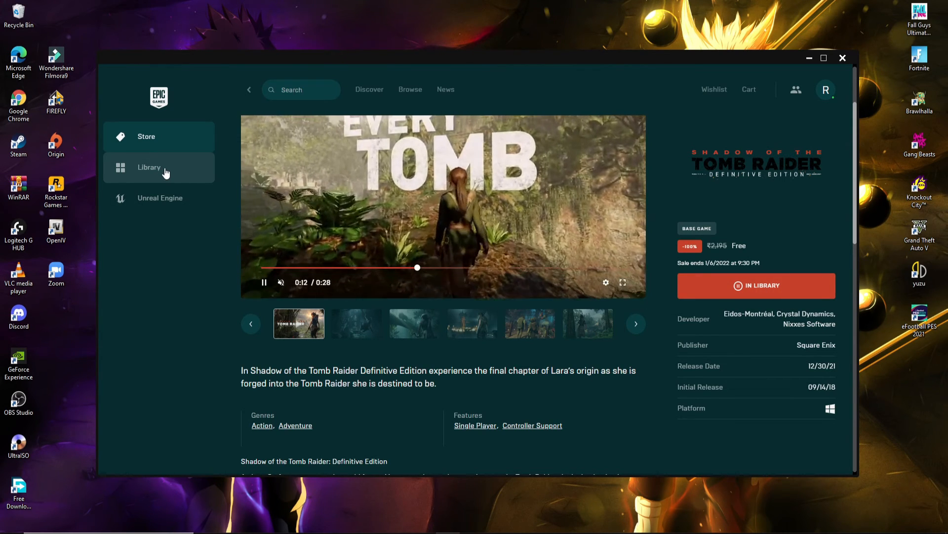
Step: Show the Library listing Tomb Raider GOTY, Rise of the Tomb Raider and Shadow of the Tomb Raider
left_click(149, 167)
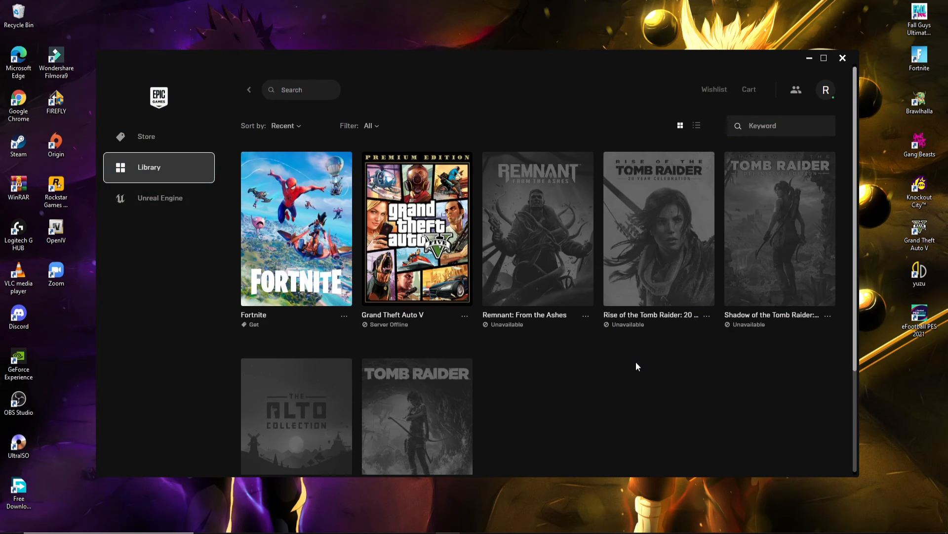
mouse_move(564, 255)
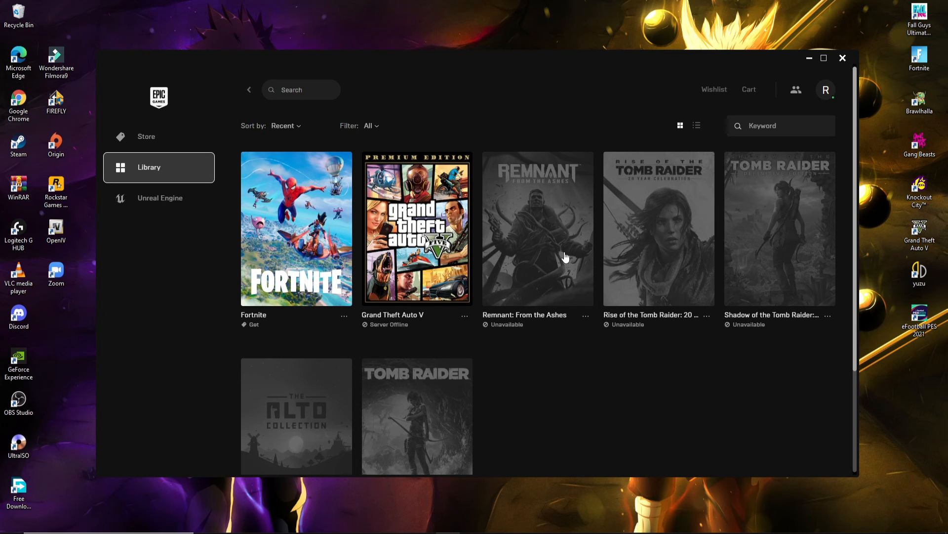
scroll("down", 3)
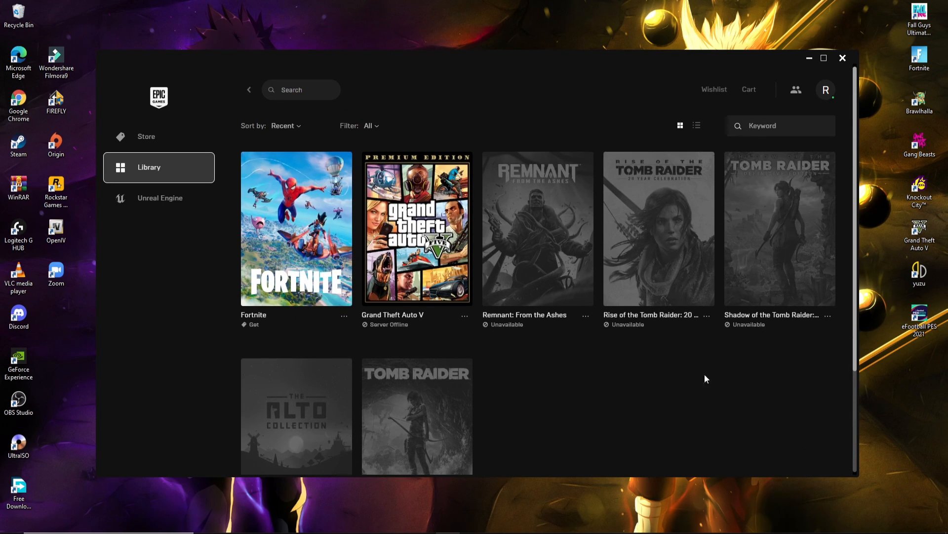
scroll("down", 3)
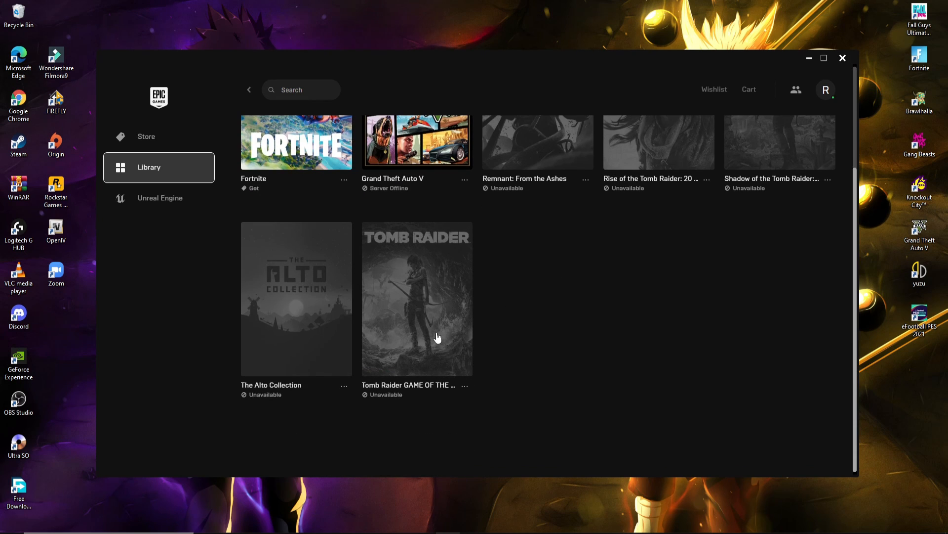